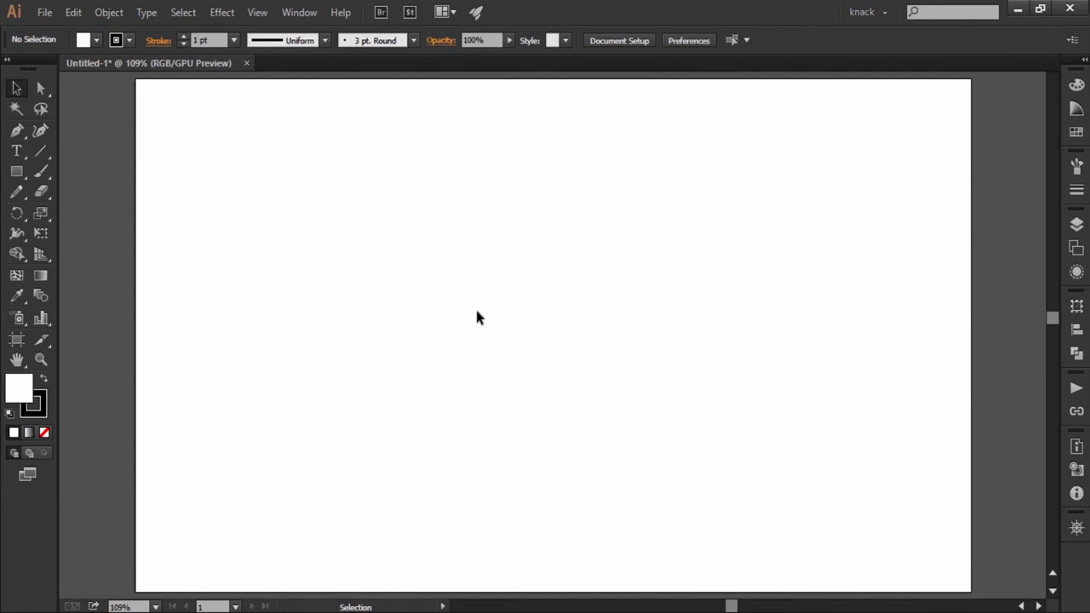
Step: Switch to the Polygon tool from the shape flyout and drag a second hexagon at the top centre
left_click(17, 170)
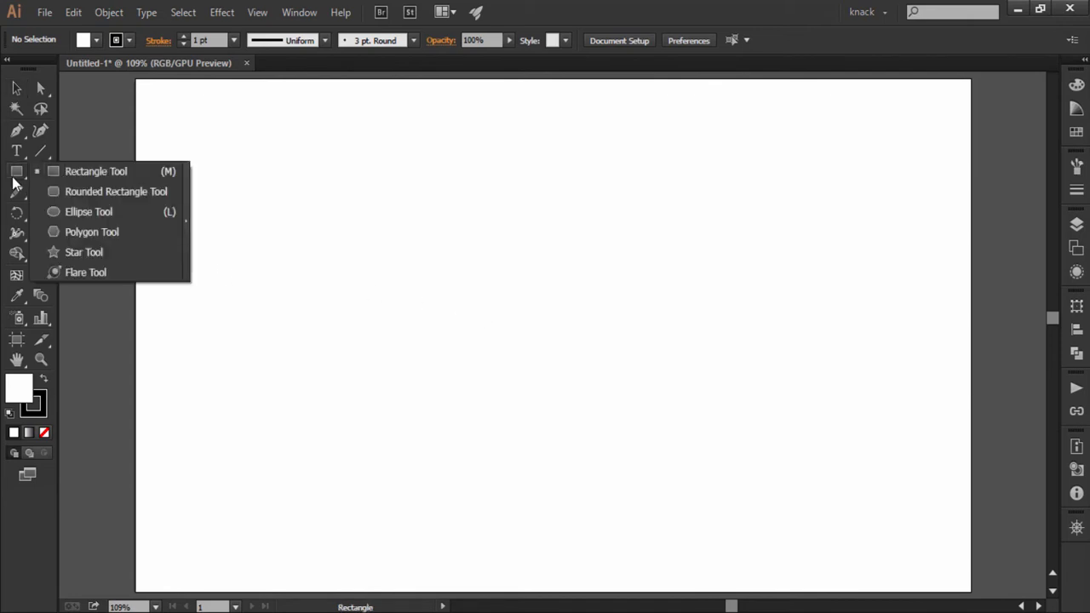
mouse_move(59, 211)
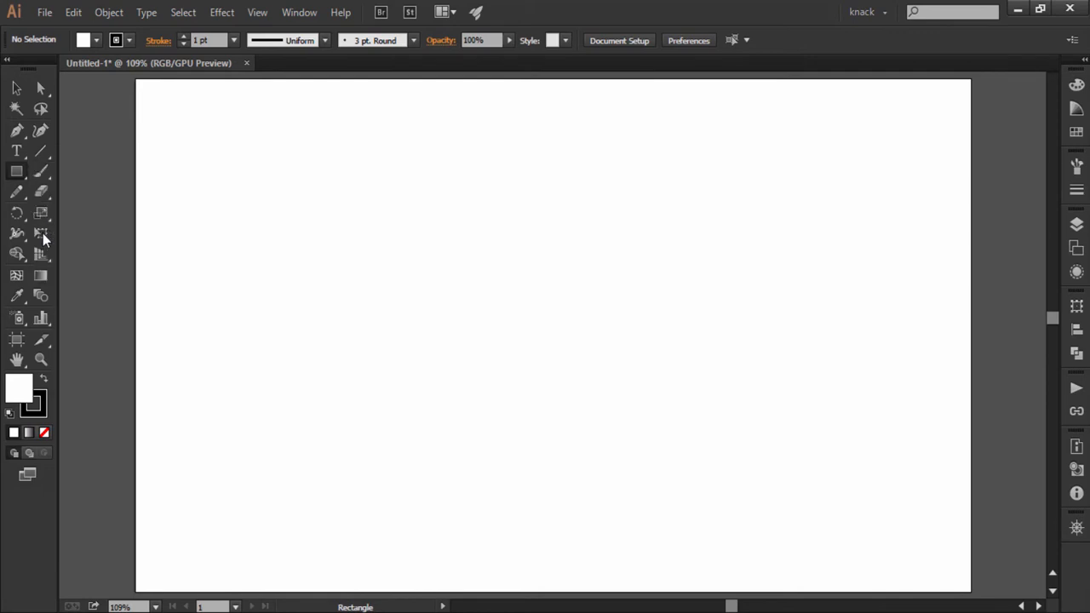
left_click(15, 171)
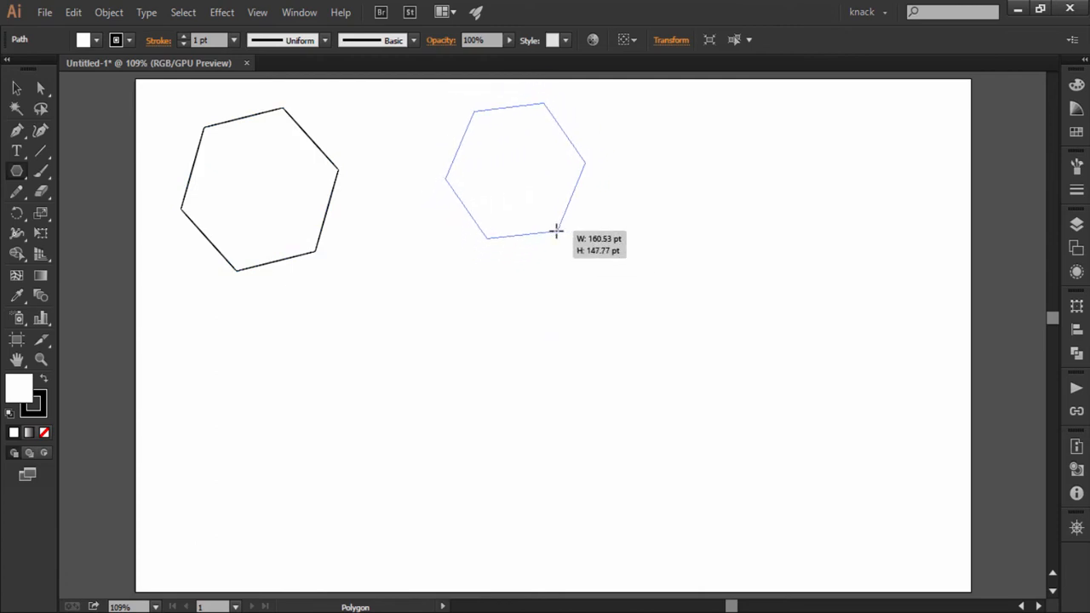
left_click_drag(554, 230, 554, 332)
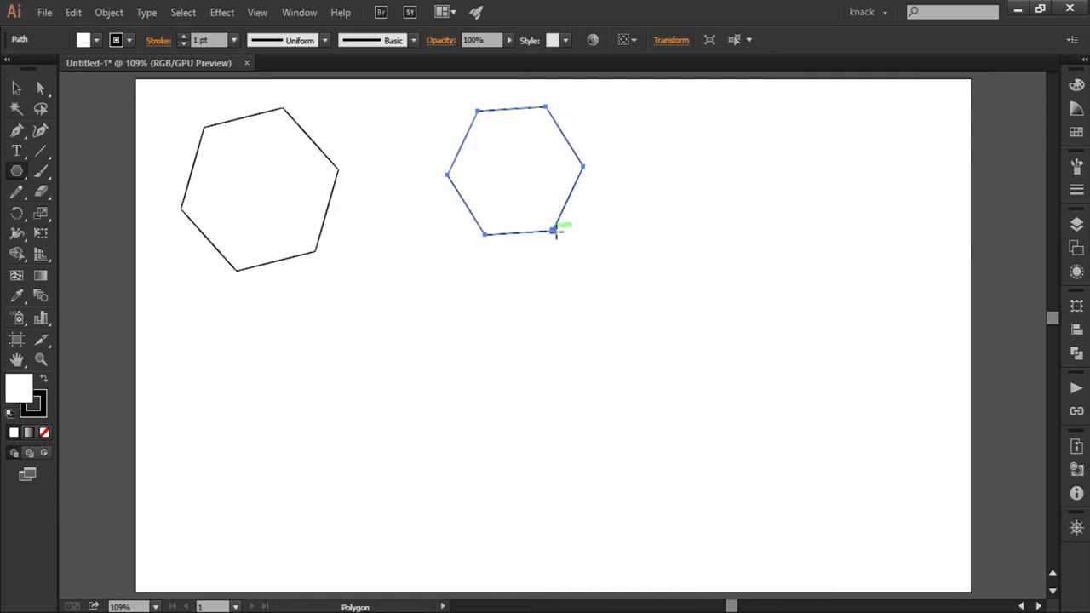
mouse_move(378, 371)
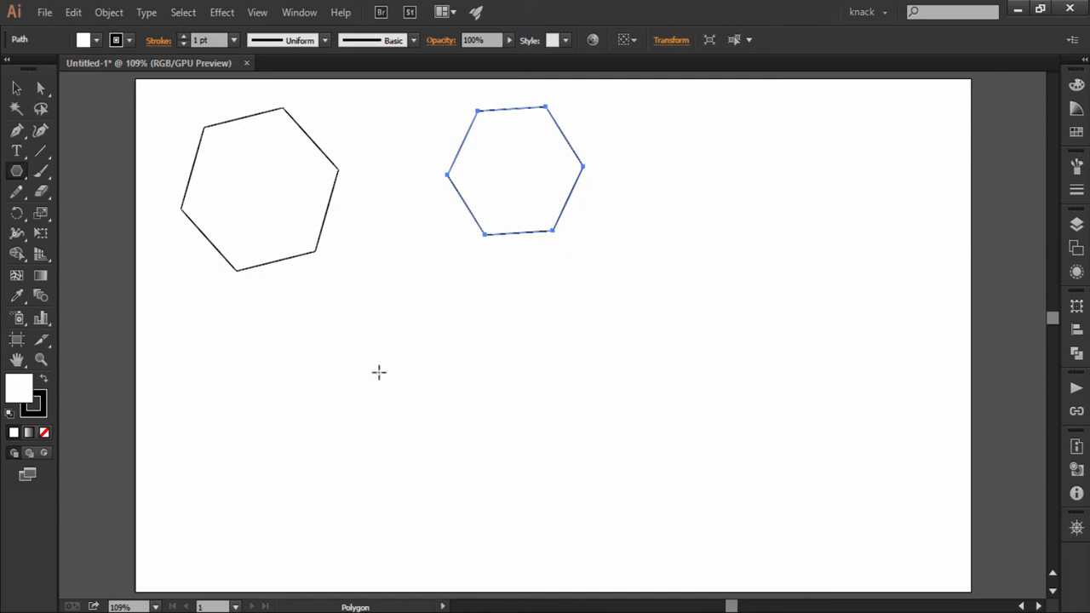
mouse_move(239, 366)
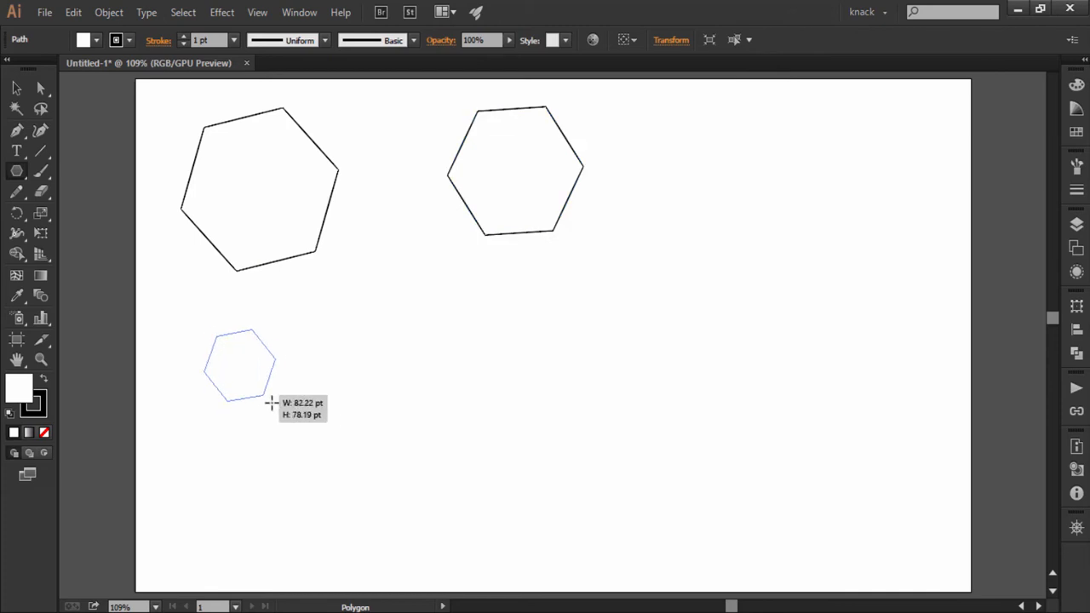
Step: Drag out a five-sided polygon below the left hexagon, sizing it while drawing
left_click_drag(269, 400, 300, 436)
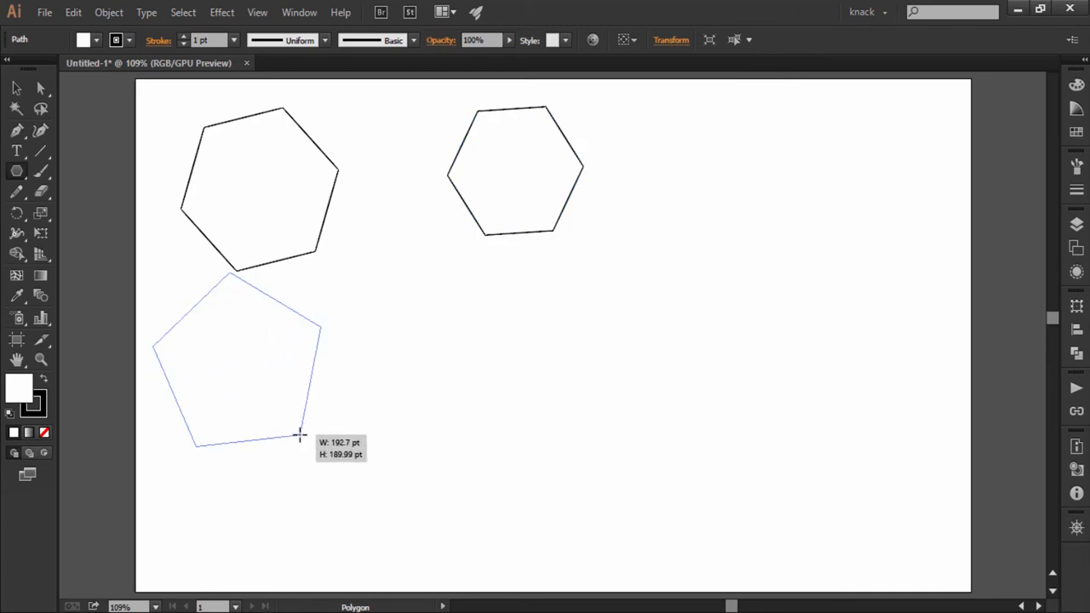
left_click_drag(300, 436, 303, 453)
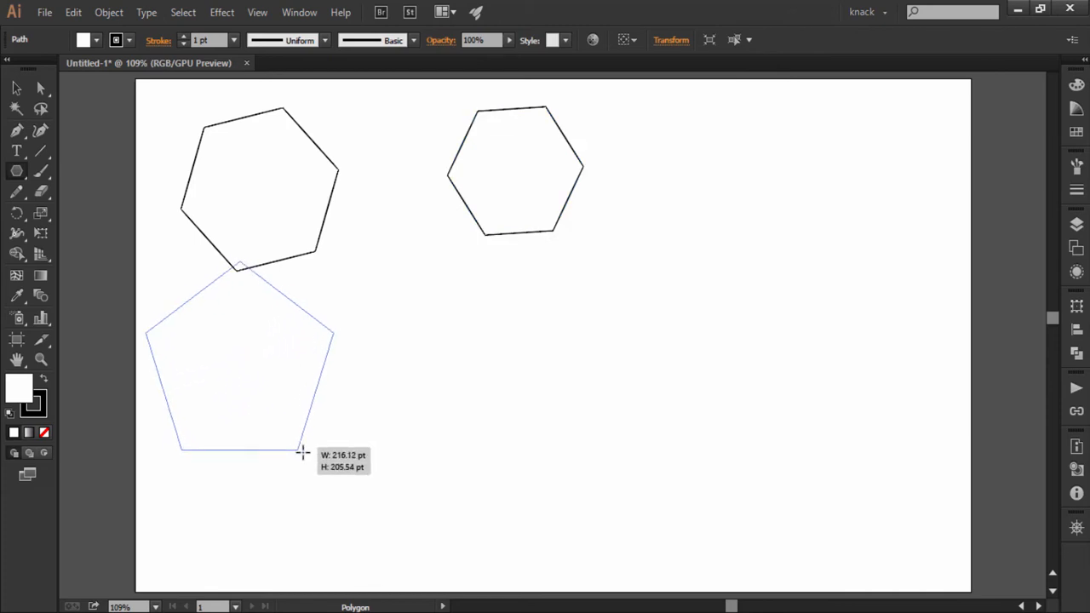
left_click_drag(303, 451, 300, 429)
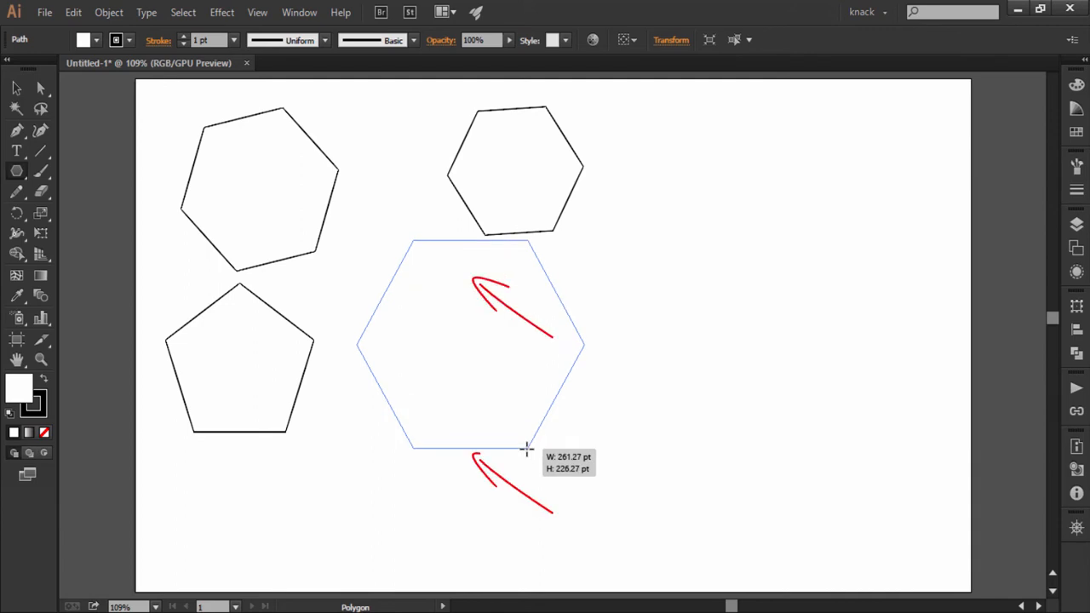
Step: Drag a large six-sided polygon in the centre of the artboard beside the pentagon
left_click_drag(527, 450, 532, 417)
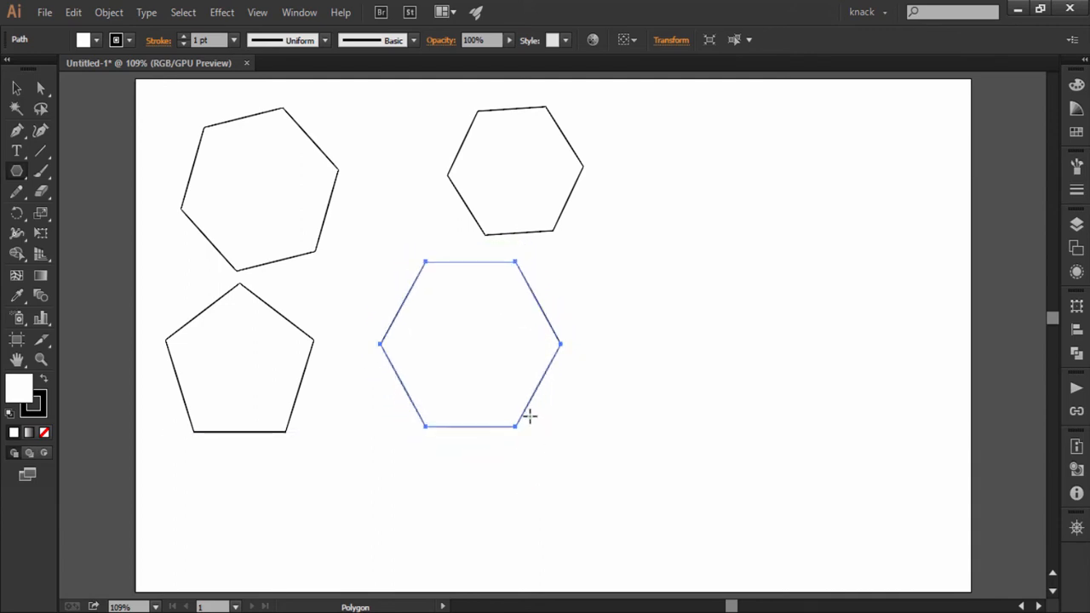
mouse_move(664, 293)
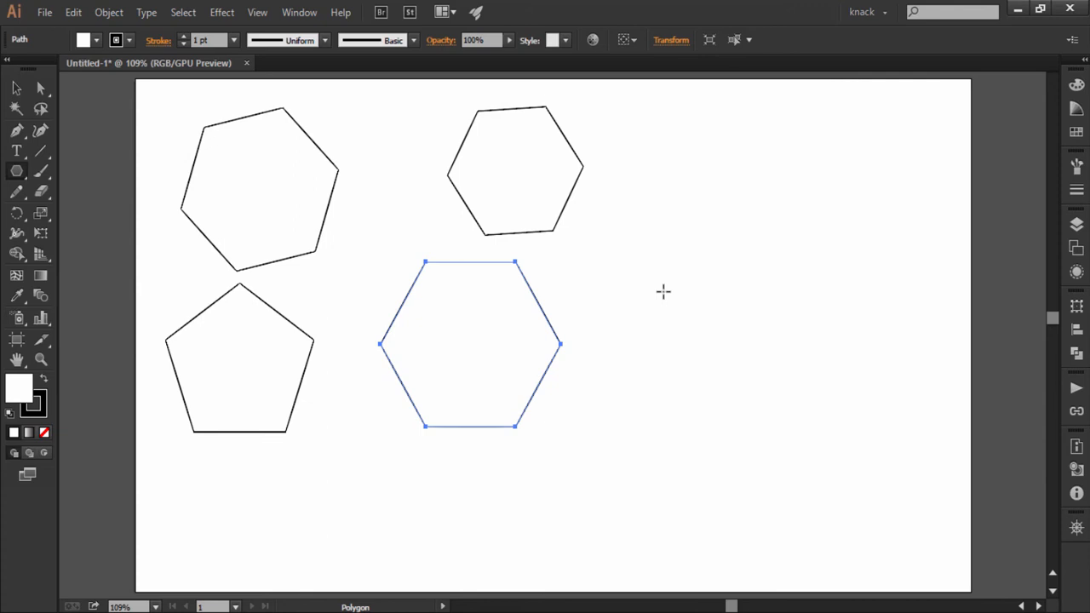
Step: Drag a small hexagon in the lower-left corner beneath the pentagon
left_click_drag(468, 344, 707, 289)
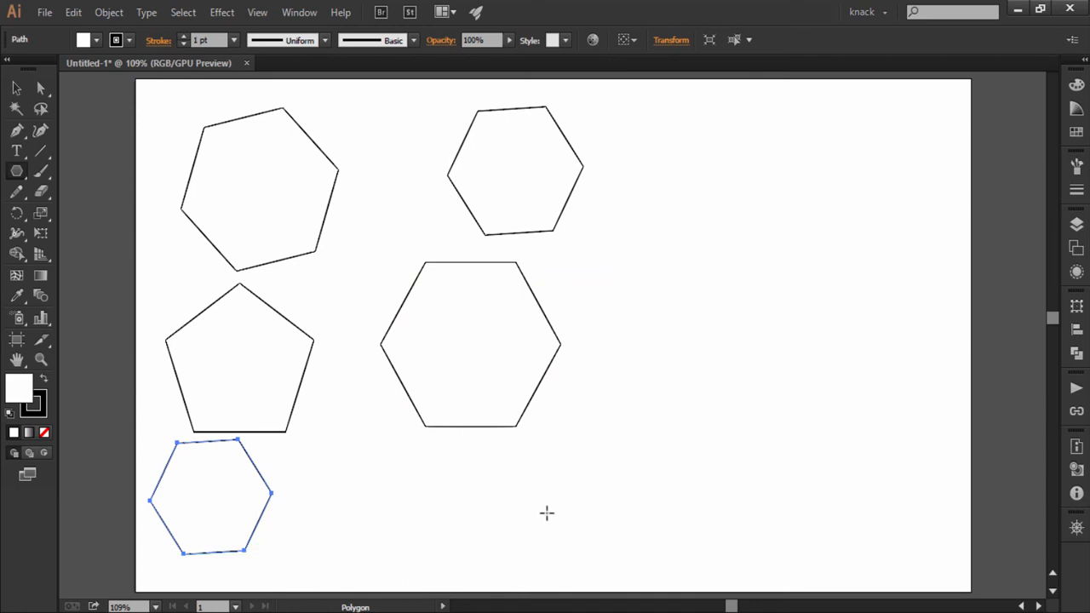
mouse_move(868, 300)
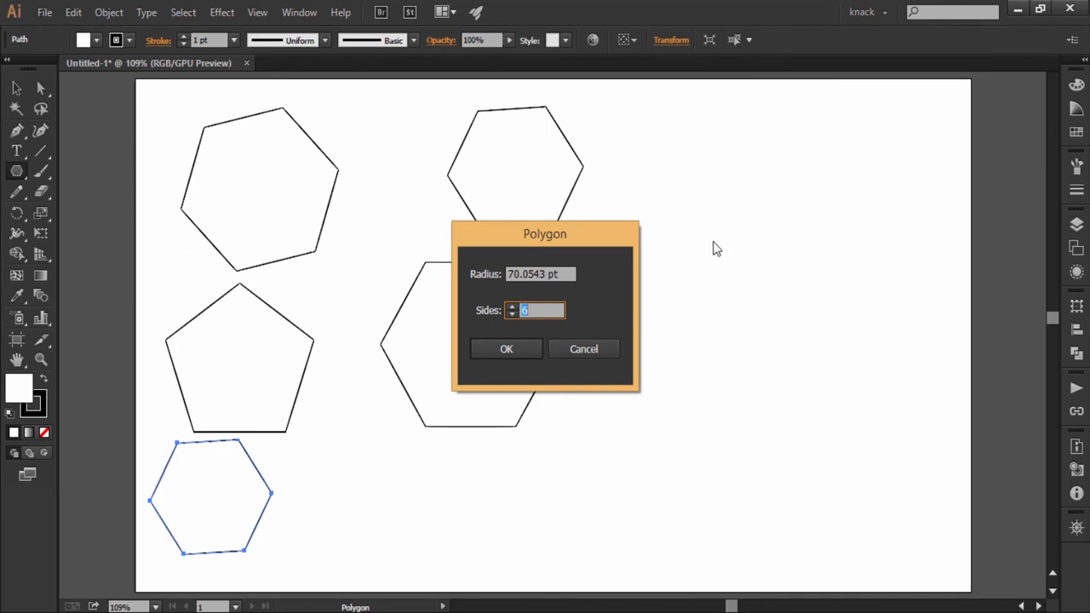
mouse_move(578, 283)
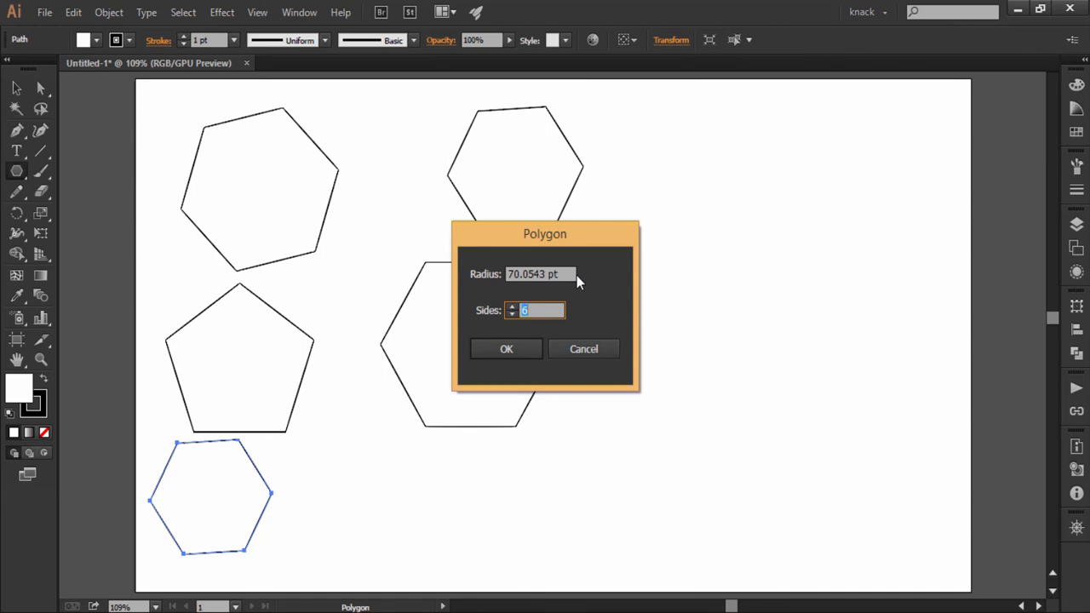
mouse_move(583, 303)
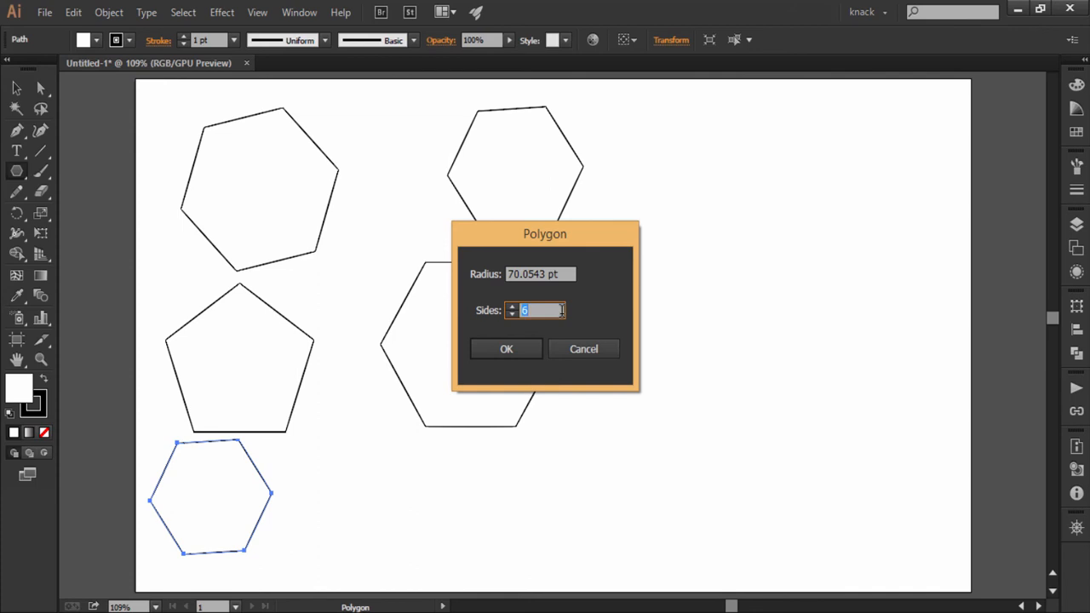
left_click(506, 349)
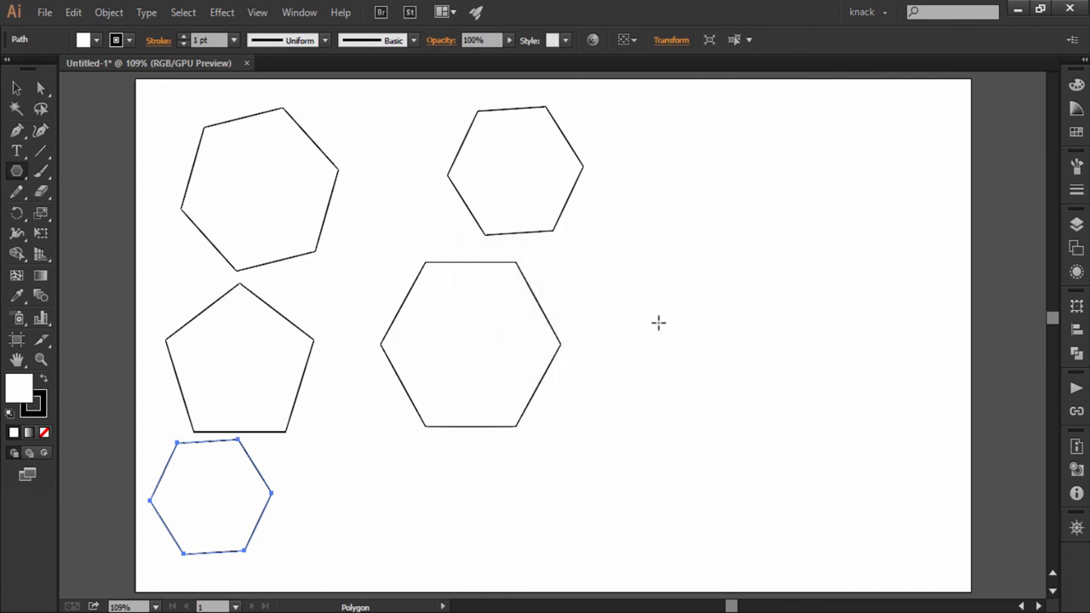